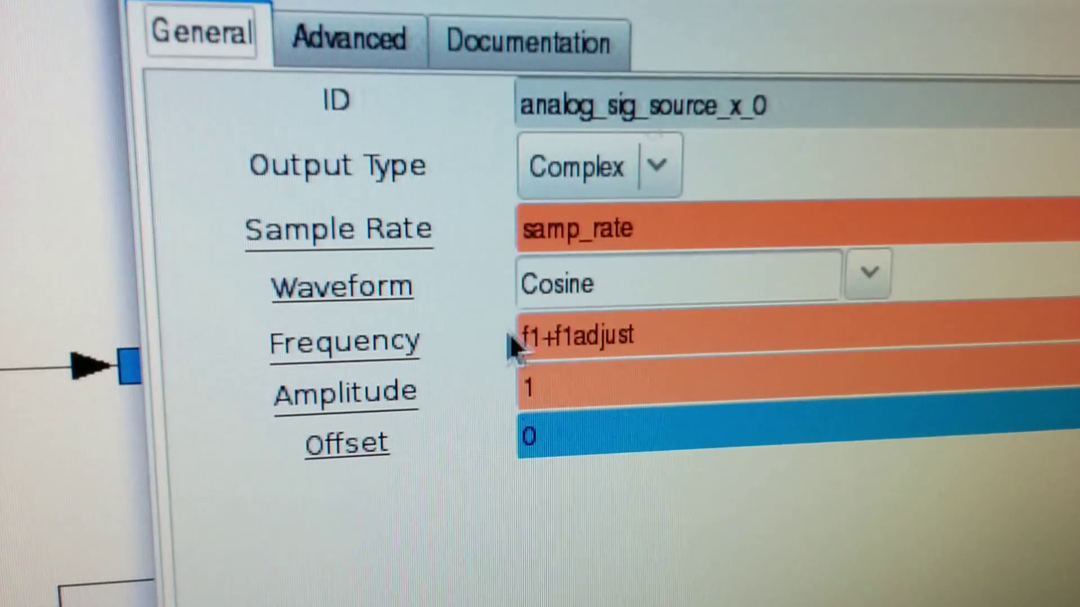
{"action": "mouse_move", "coordinate": [677, 337]}
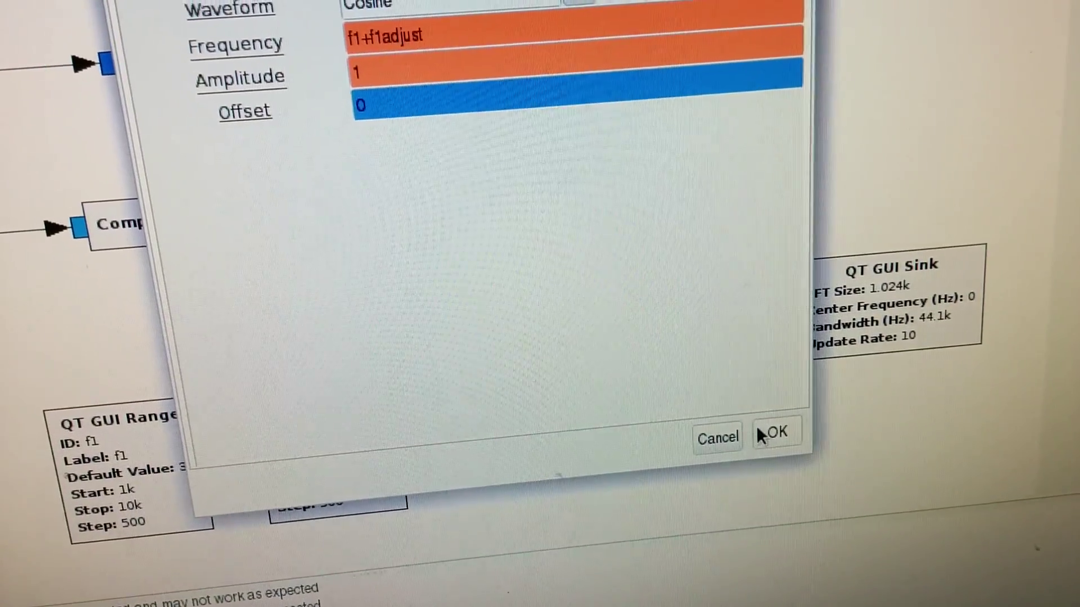
- Confirm the signal source settings and run the flowgraph showing both cosine traces
{"action": "left_click", "coordinate": [782, 437]}
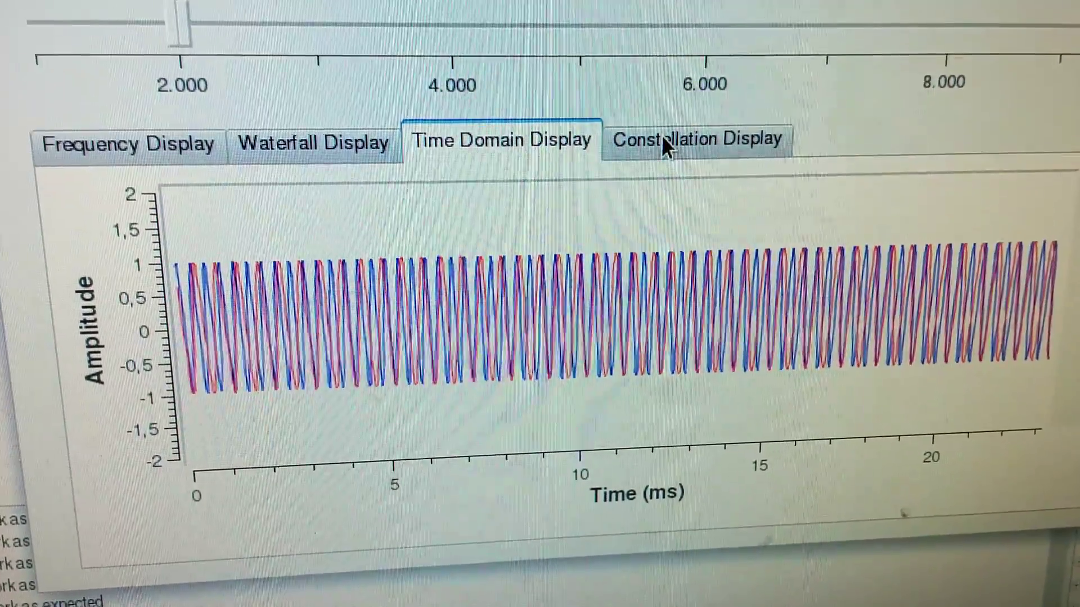
- View the Lissajous figure in the Constellation Display and raise f1 to 5000 then 6000
{"action": "left_click", "coordinate": [672, 141]}
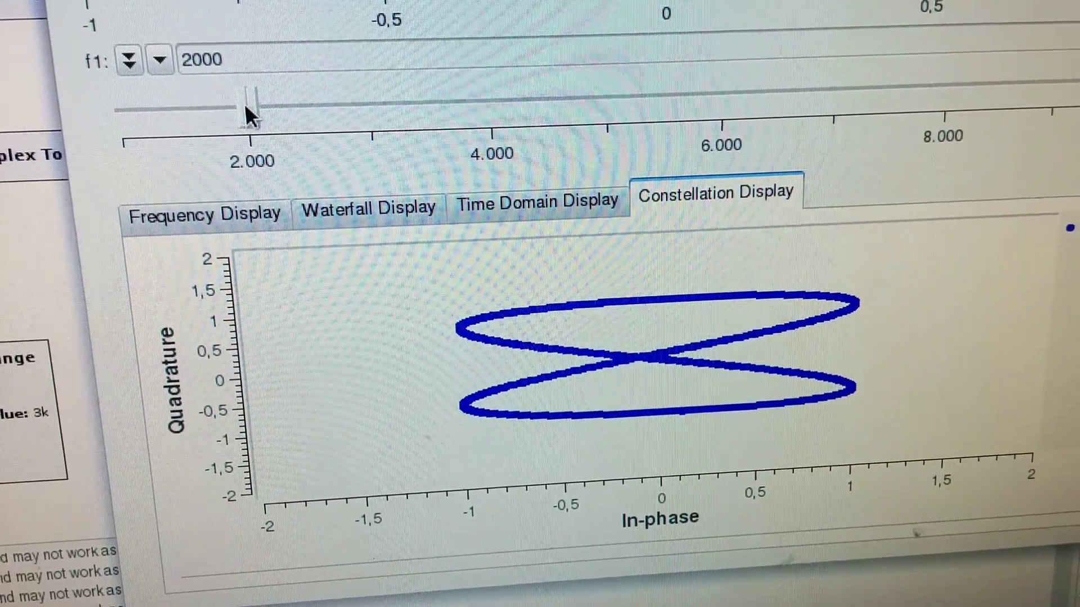
{"action": "left_click_drag", "start_coordinate": [247, 94], "coordinate": [572, 94]}
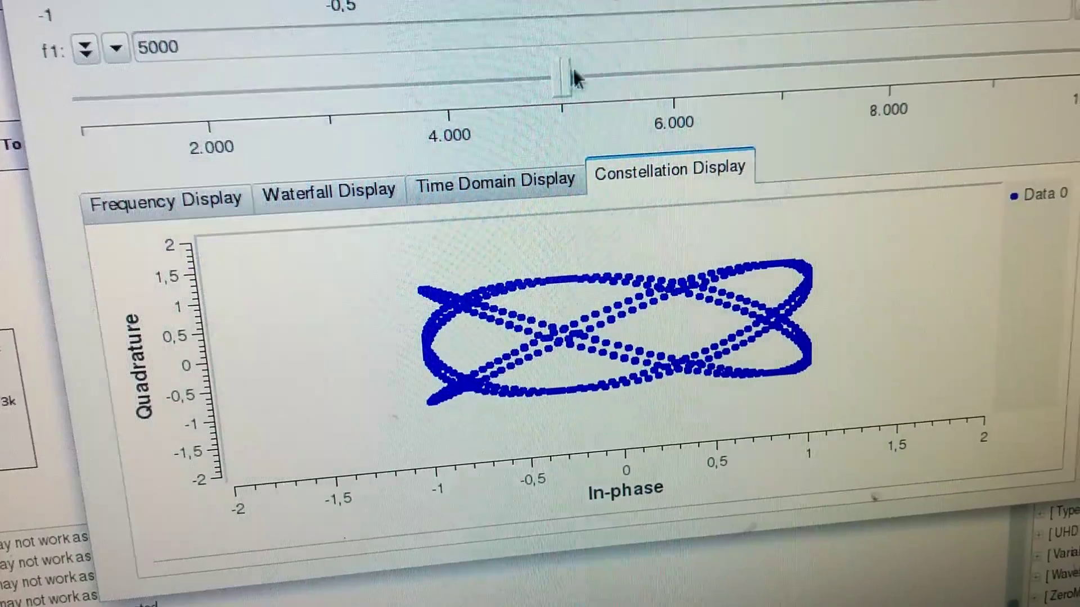
{"action": "left_click_drag", "start_coordinate": [561, 75], "coordinate": [668, 72]}
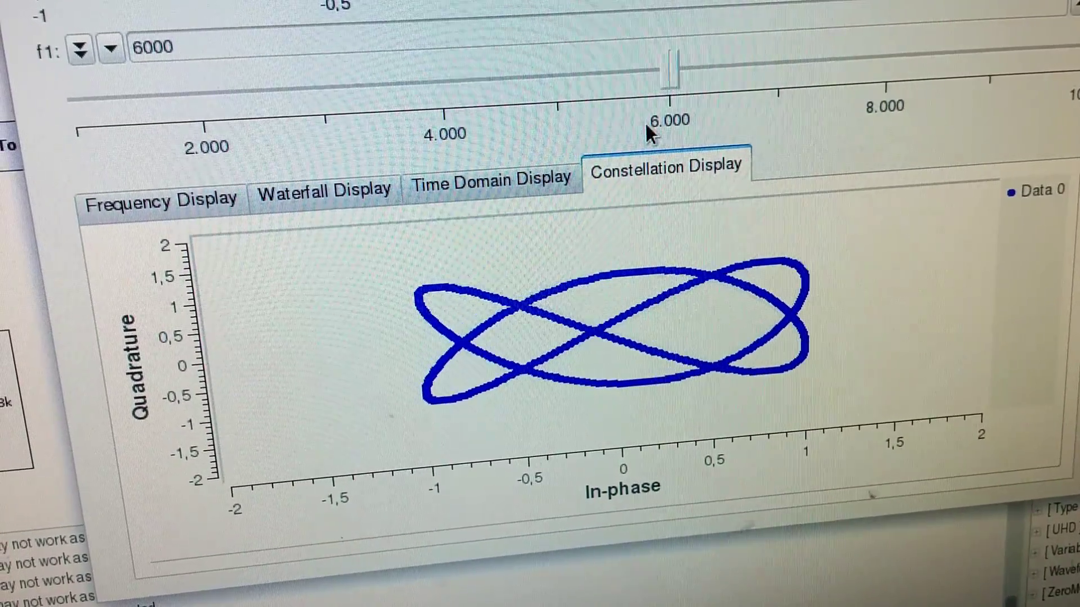